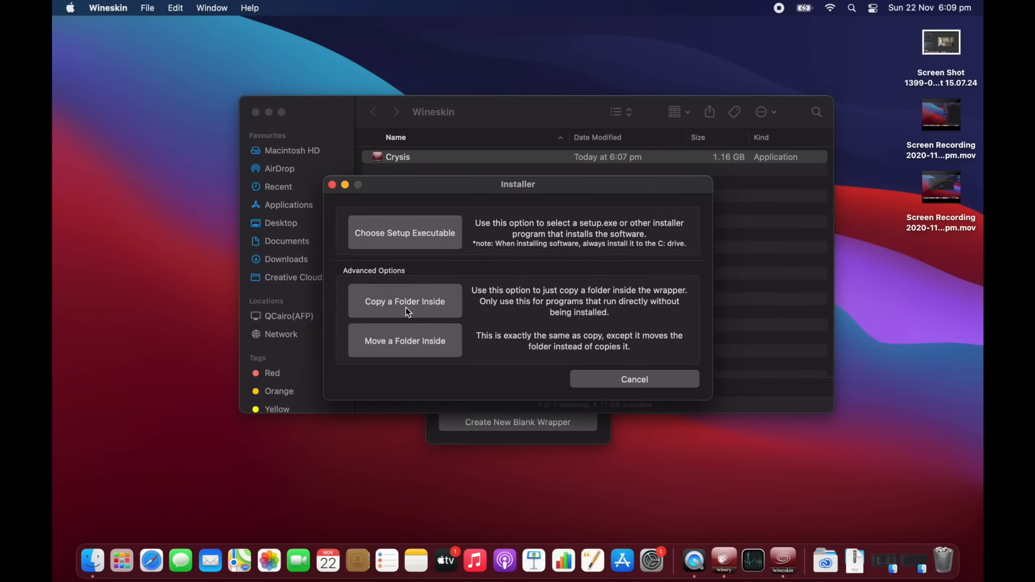
Copy the Electronic Arts folder from Program Files (x86) into the Crysis wrapper
click(404, 301)
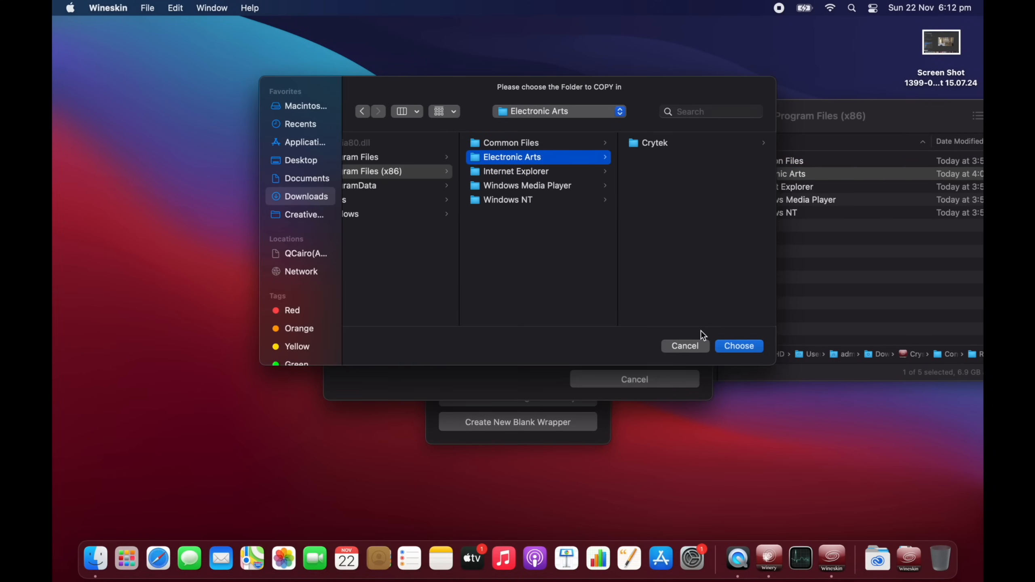
click(738, 346)
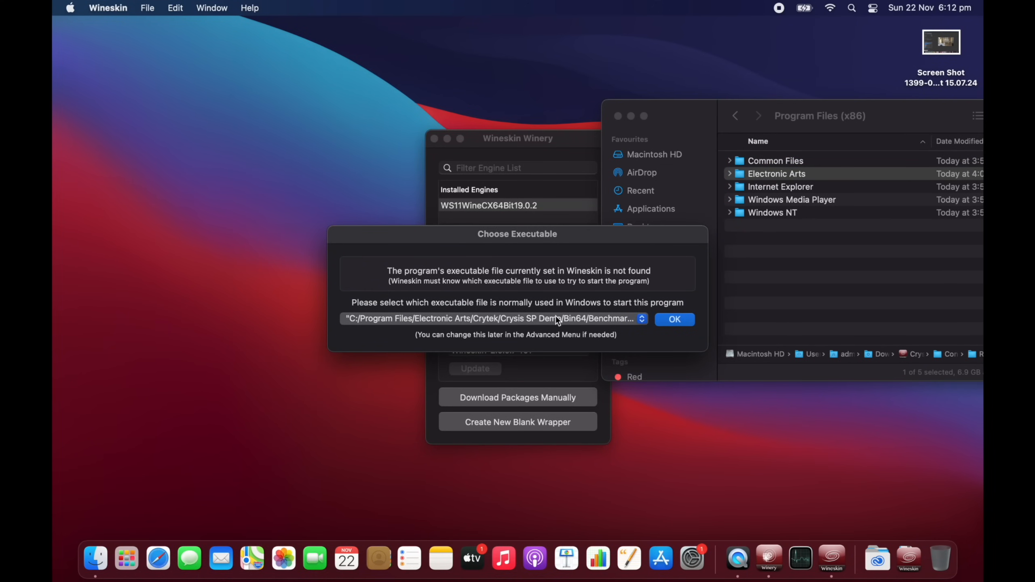
mouse_move(574, 325)
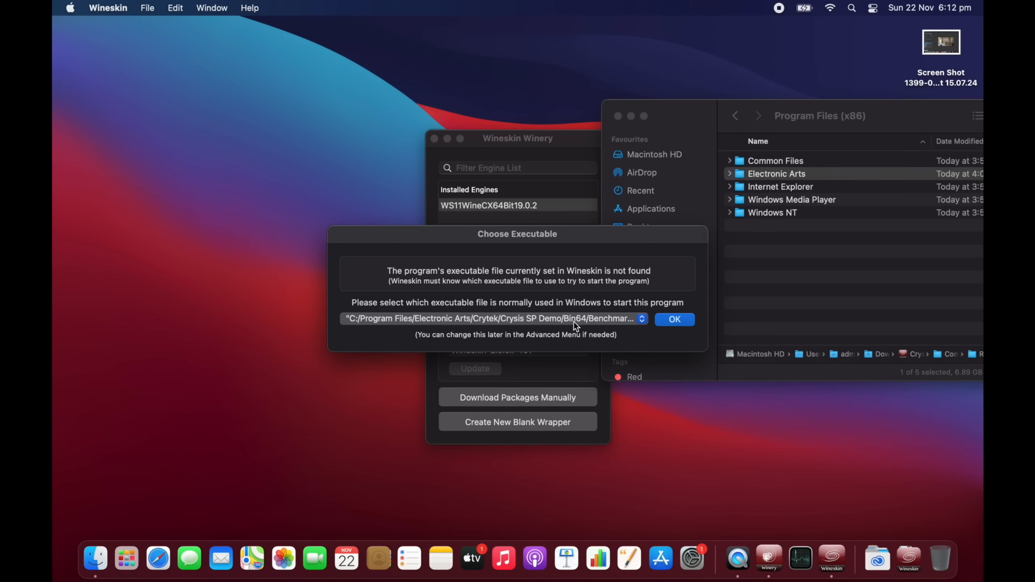
Set Bin32/Crysis.exe from the Crysis SP Demo folder as the wrapper's executable
click(492, 319)
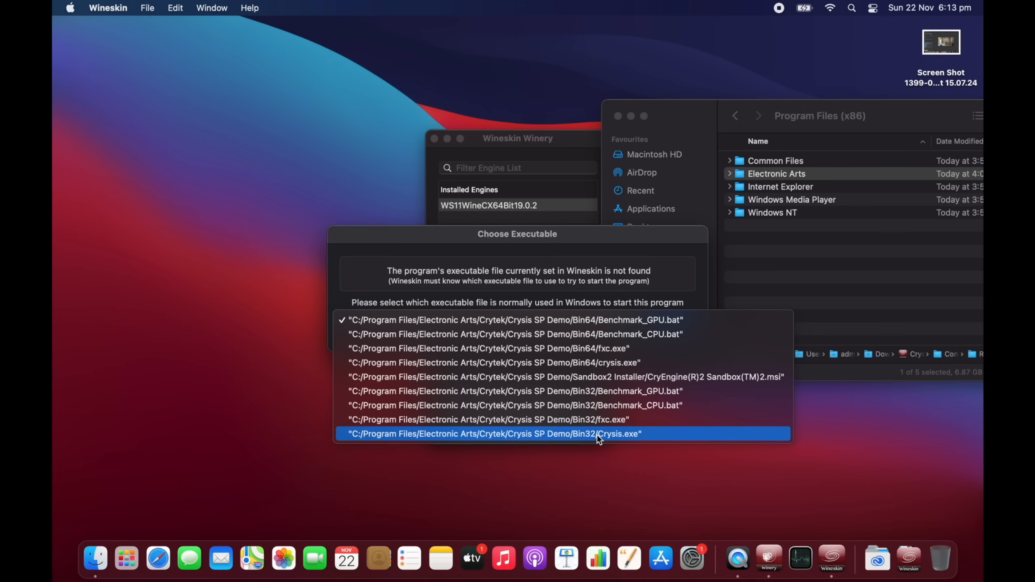
click(494, 434)
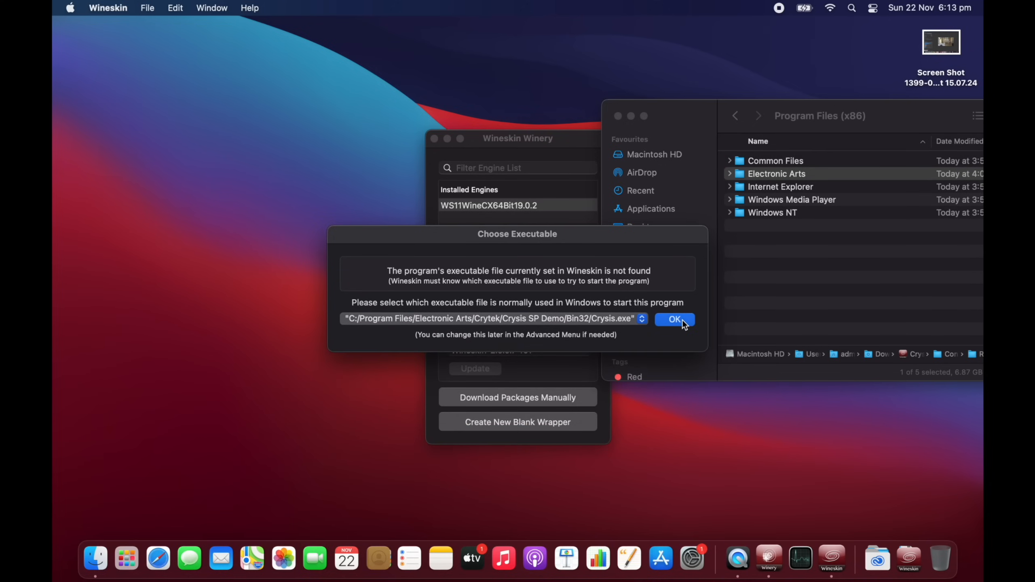
click(673, 320)
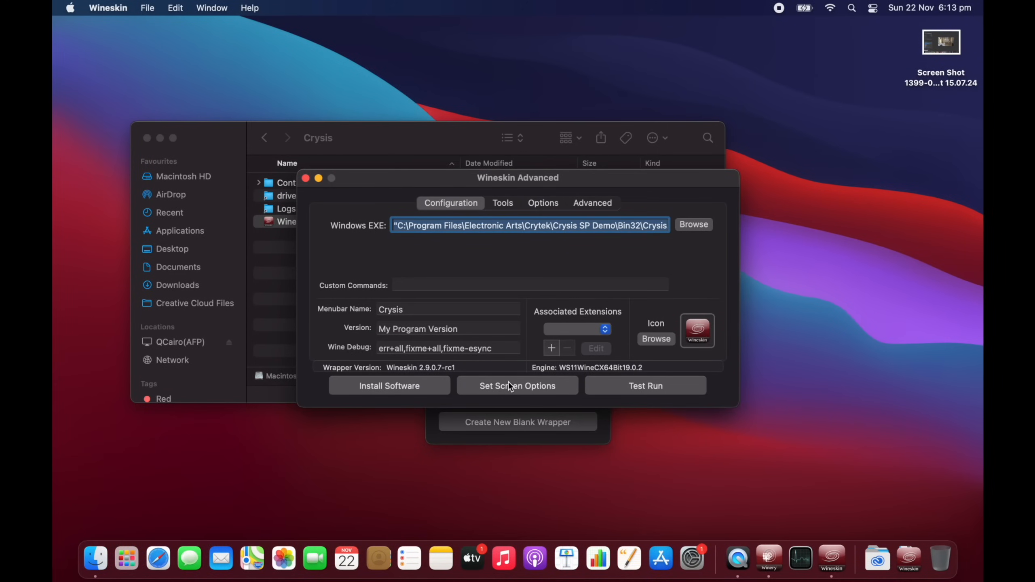
Switch the Wineskin Advanced window to the Tools tab
click(502, 202)
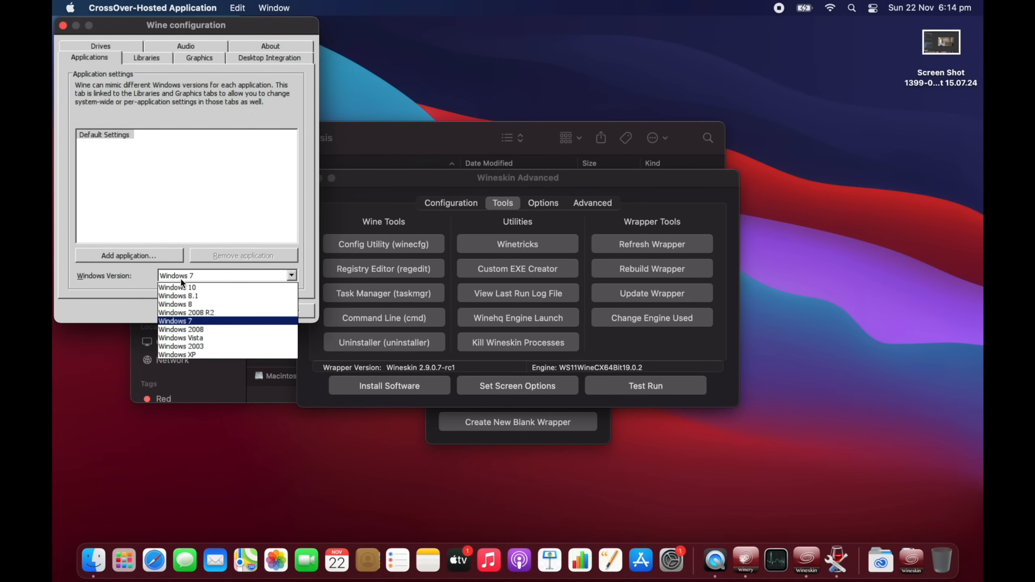
Choose Windows XP as the Windows version in winecfg
click(177, 355)
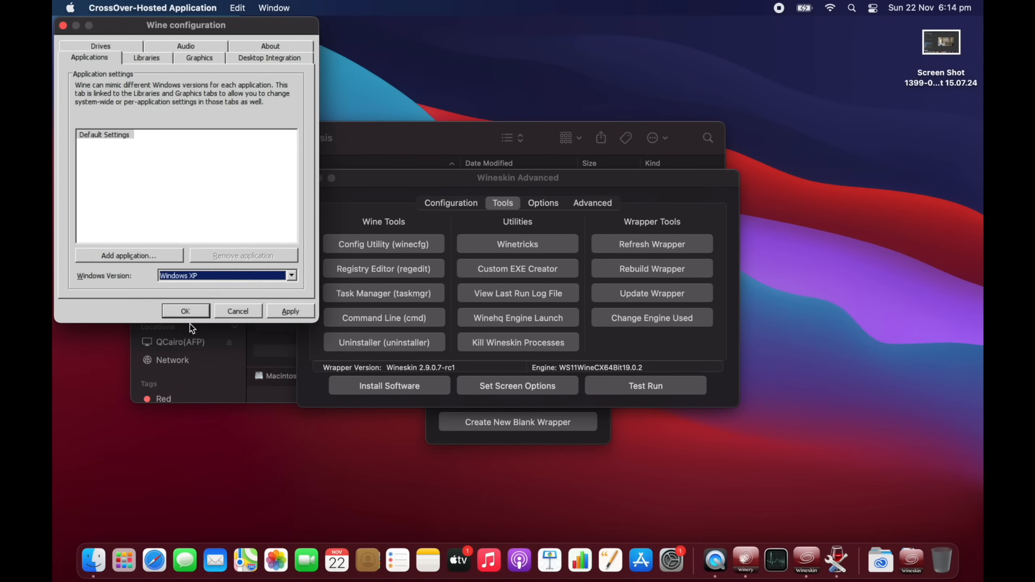